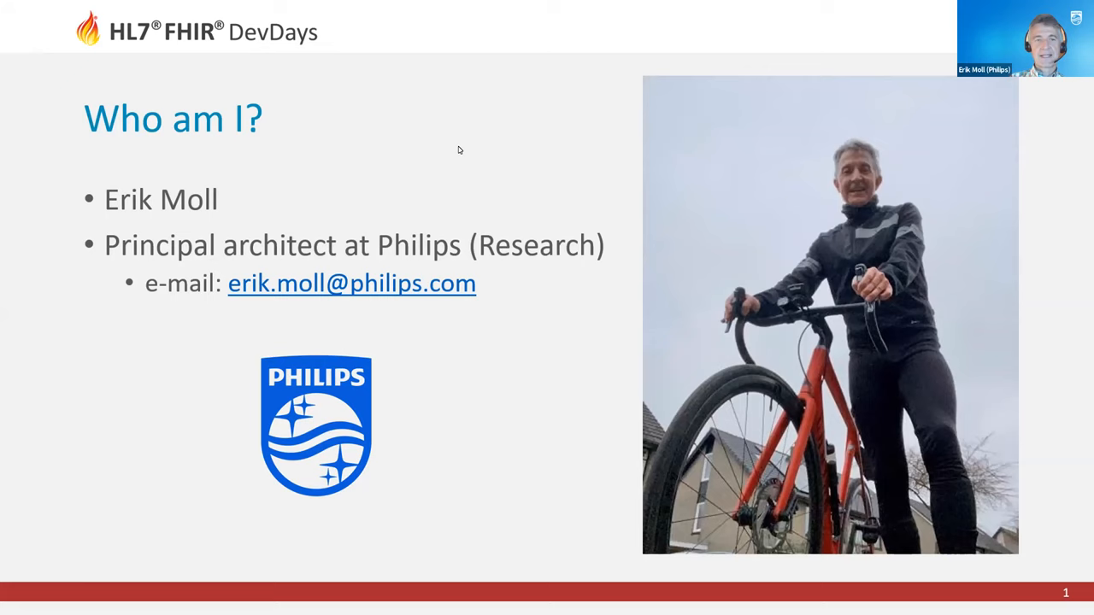
Step: Show the simulator's Observations tab listing temperature, heart rate, PPG array and SpO2
key("right")
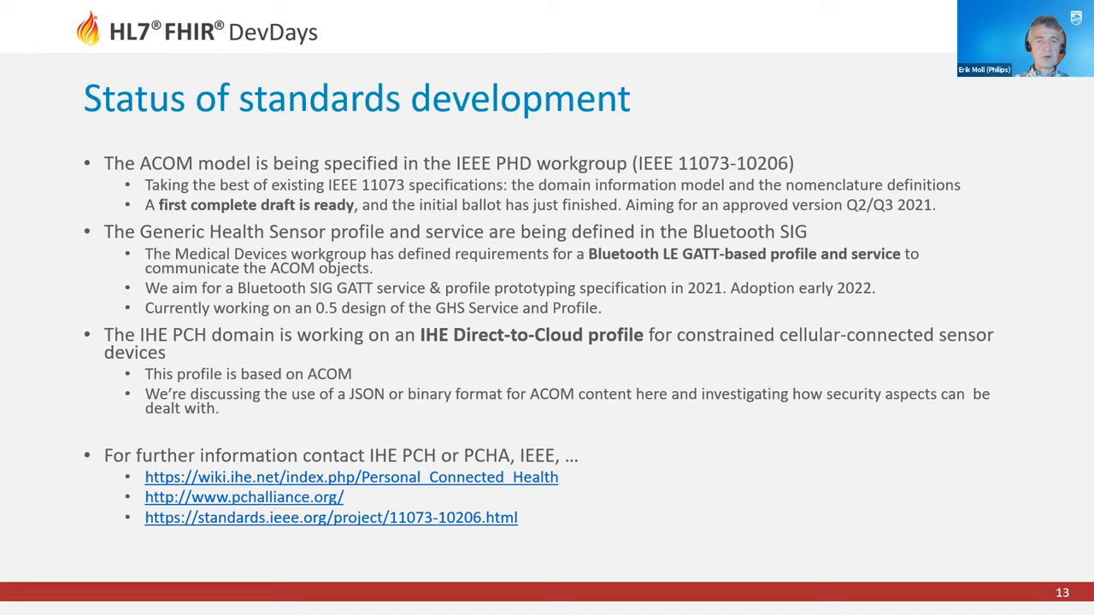
mouse_move(545, 417)
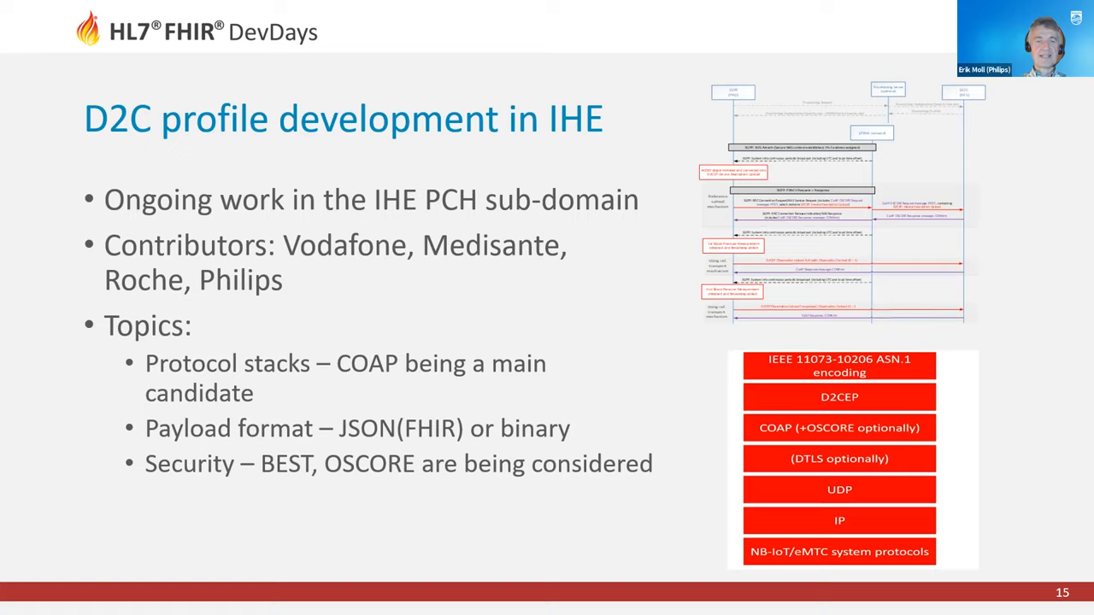
mouse_move(373, 346)
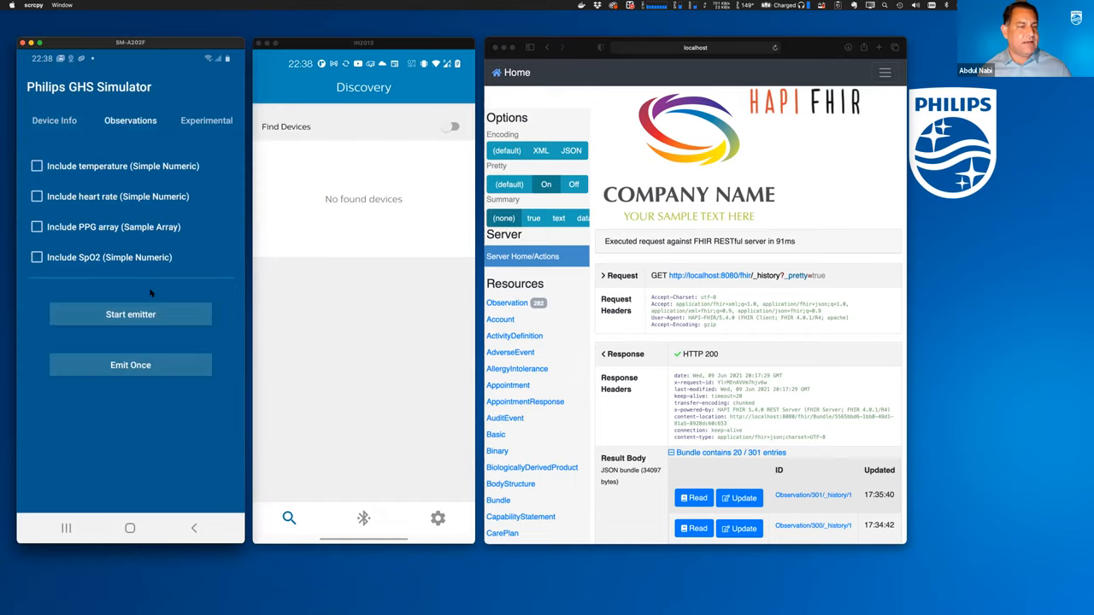
left_click(205, 119)
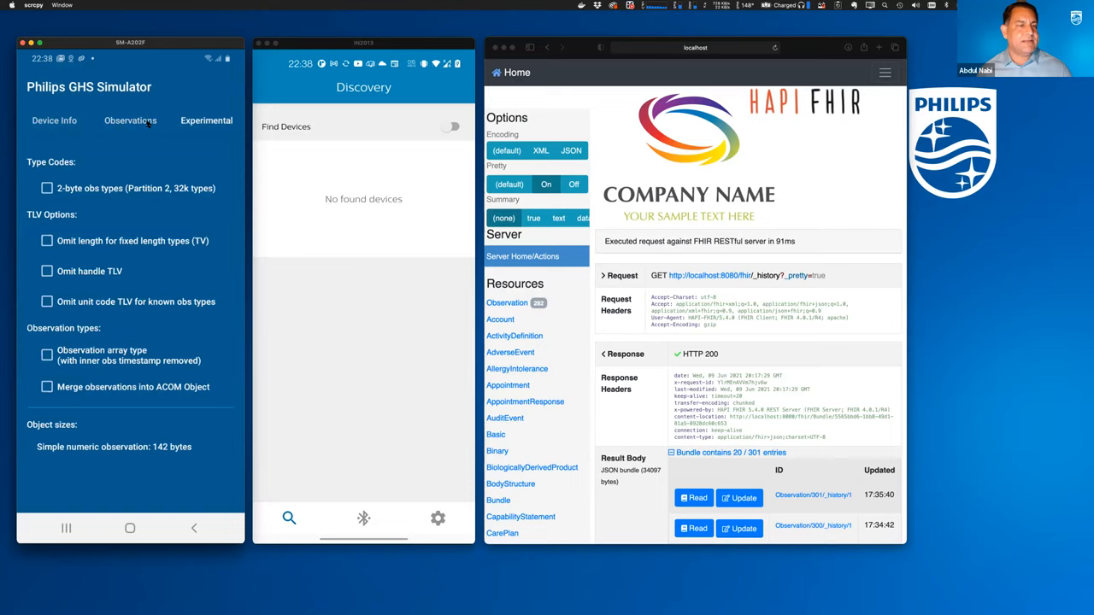
left_click(130, 119)
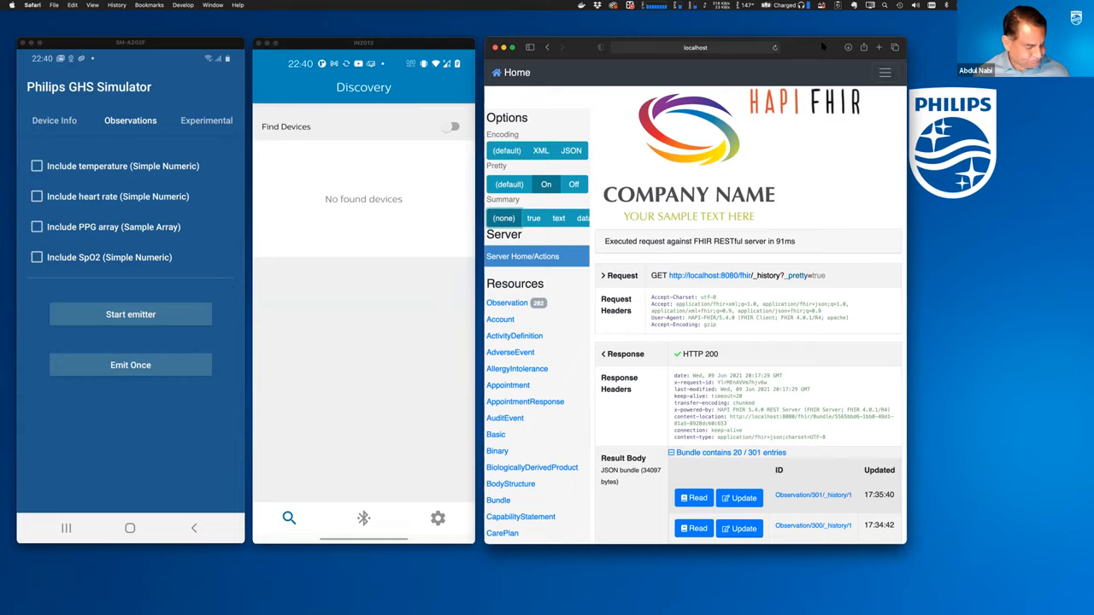
Step: Turn on Find Devices so the GHS Simulator appears in the discovery list
left_click(448, 126)
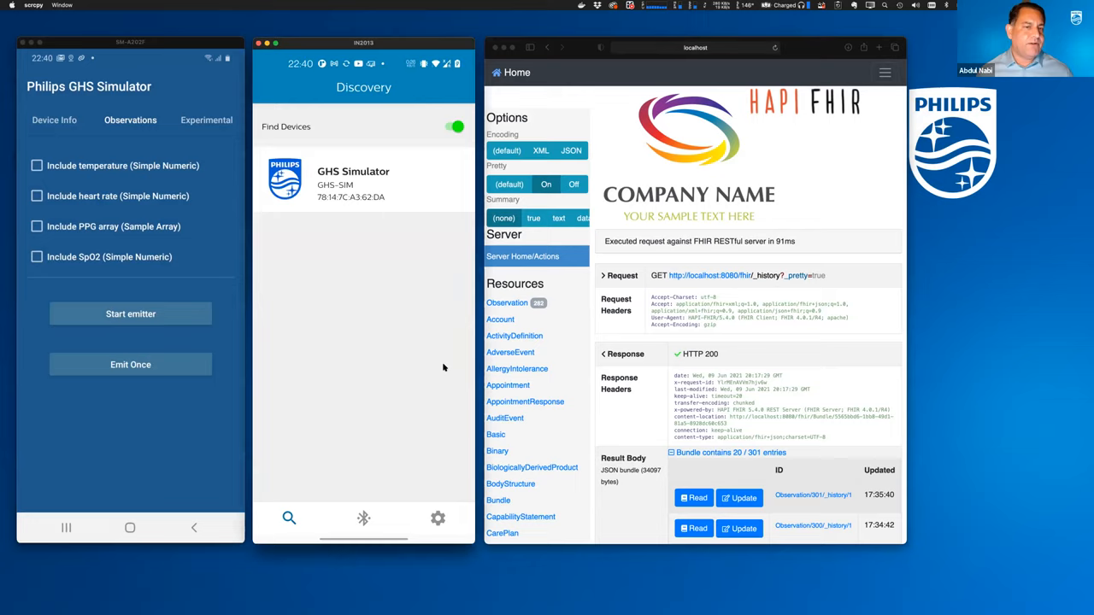
mouse_move(410, 197)
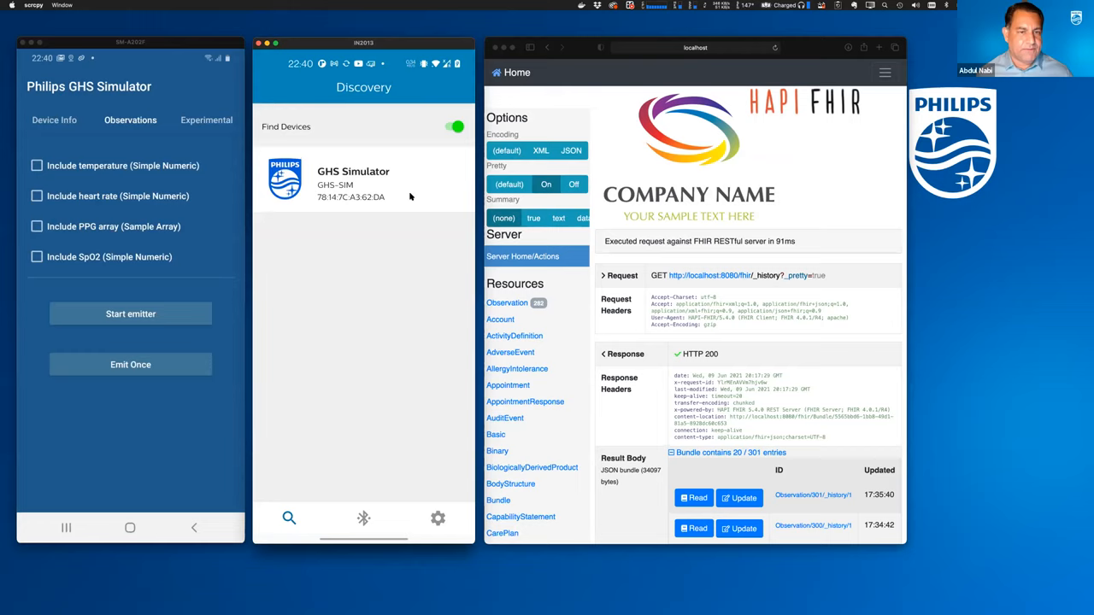
left_click(362, 179)
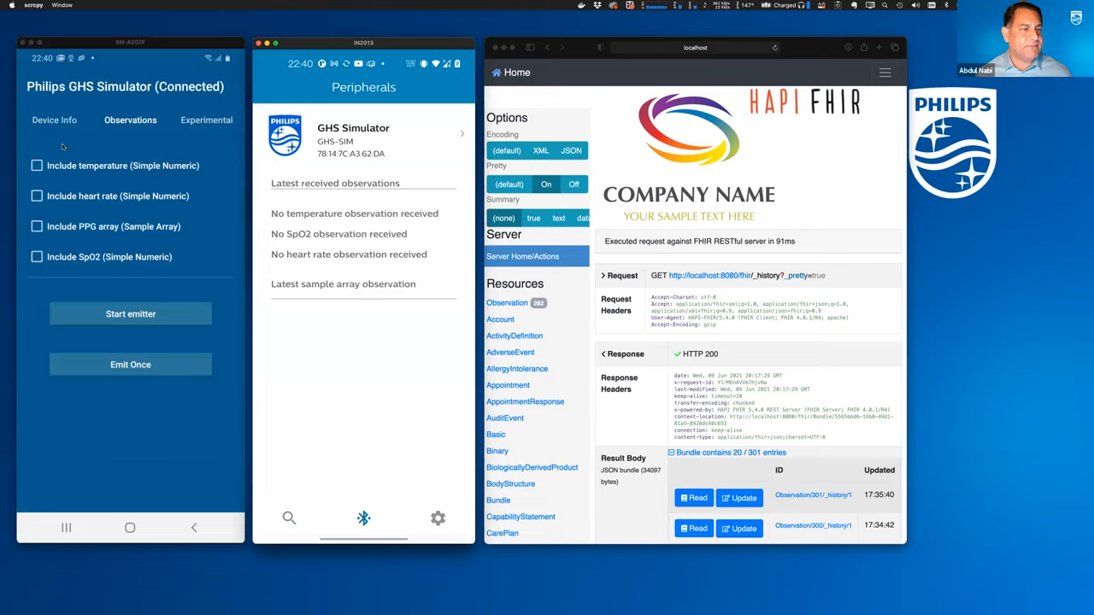
Step: Enable 'Include temperature (Simple Numeric)' in the emitted observations
left_click(36, 164)
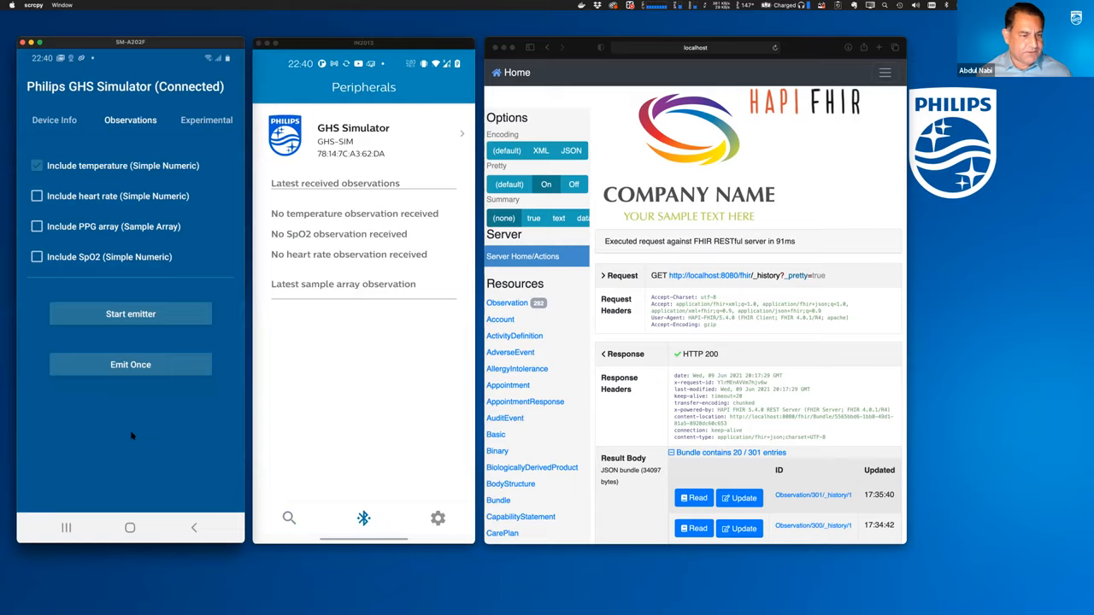
mouse_move(141, 391)
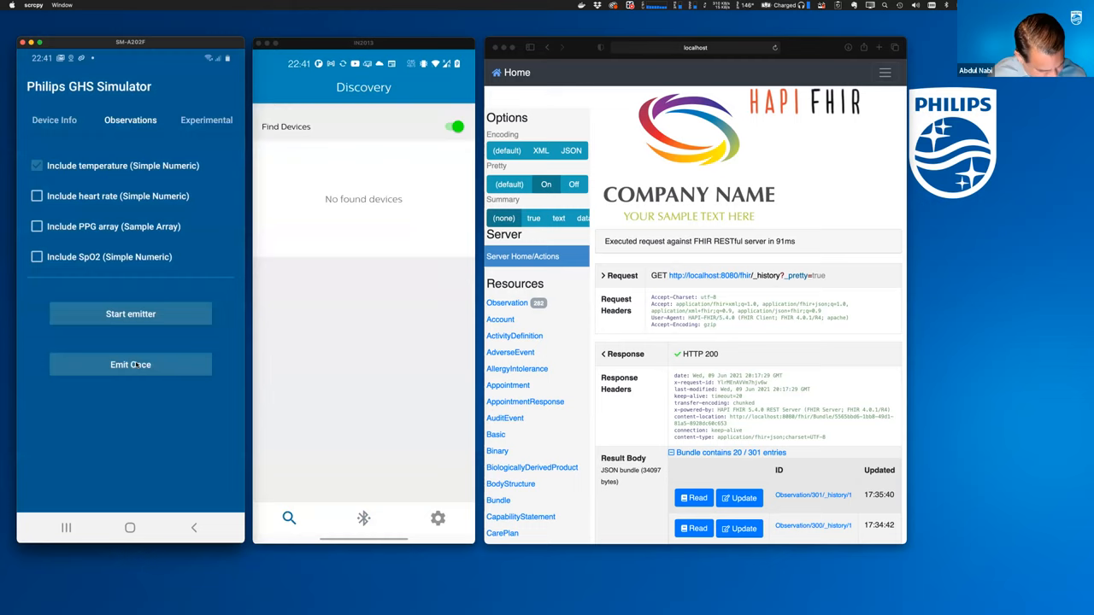
Step: Connect the BLE client to the GHS Simulator entry to receive its observations
left_click(363, 137)
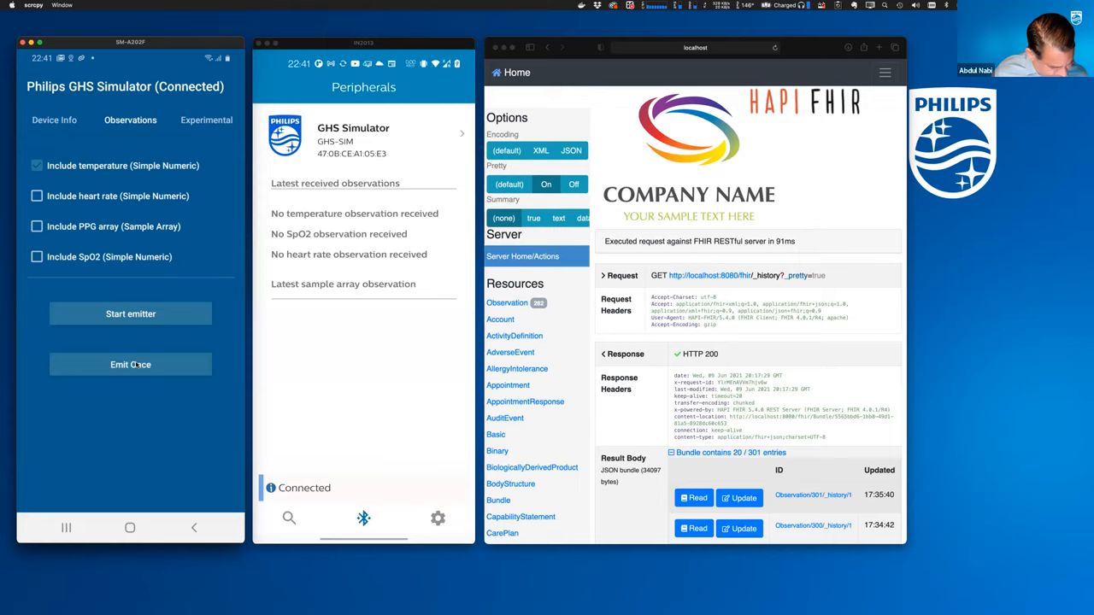
left_click(130, 364)
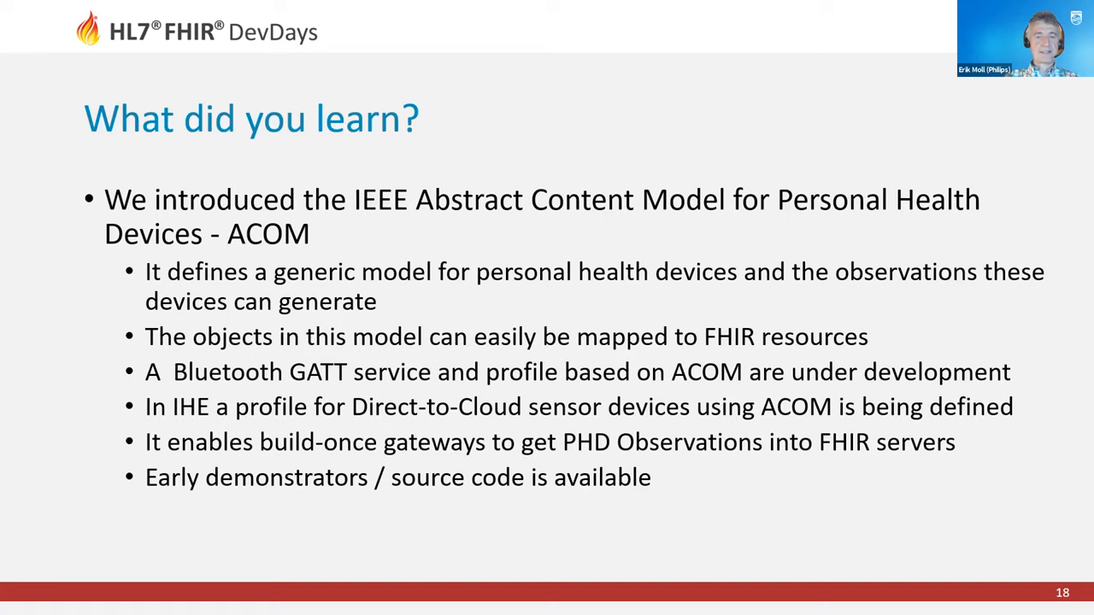
Step: Advance to slide 19, the Contact slide listing the speakers
key("right")
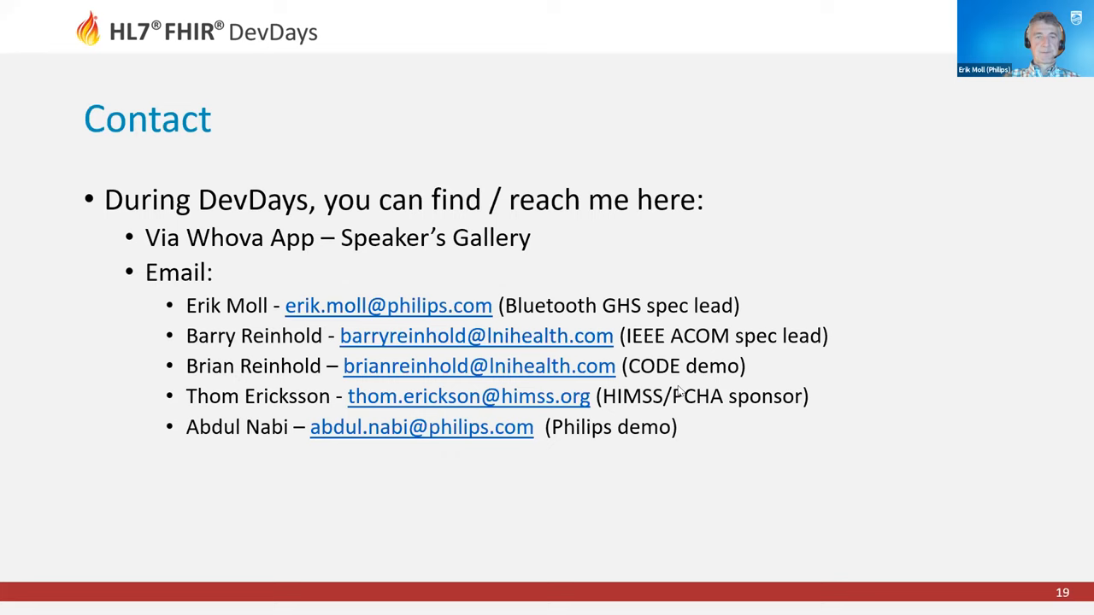